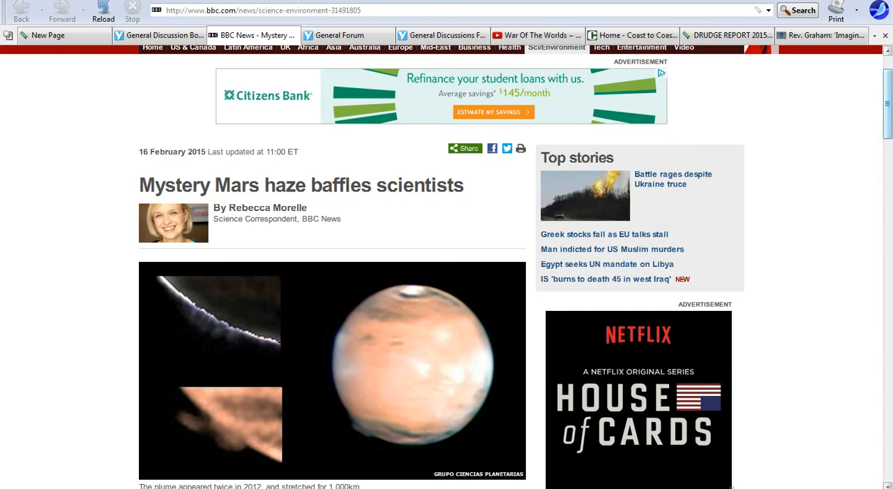
- Scroll down until the article's first body paragraphs appear below the plume photo
scroll("down", 3)
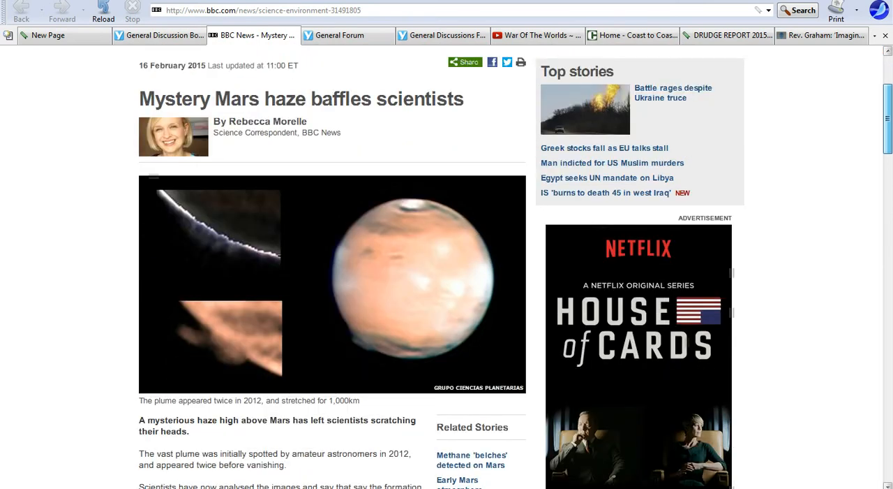
scroll("down", 3)
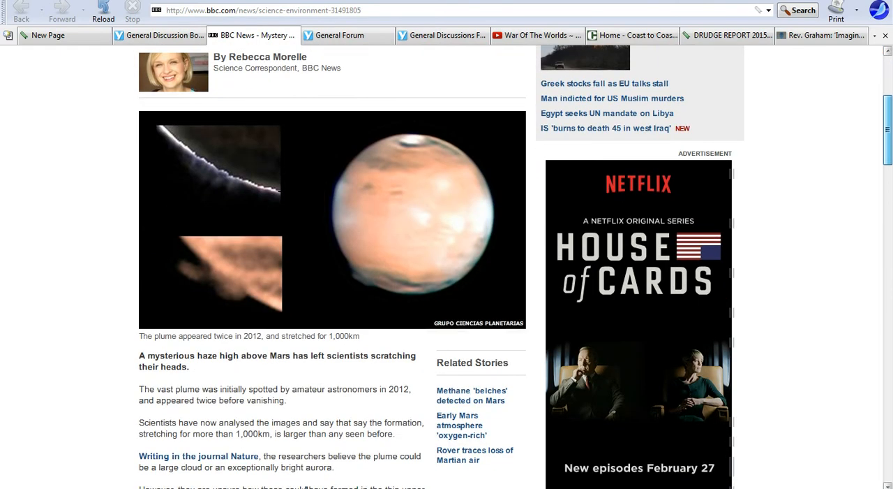
scroll("down", 3)
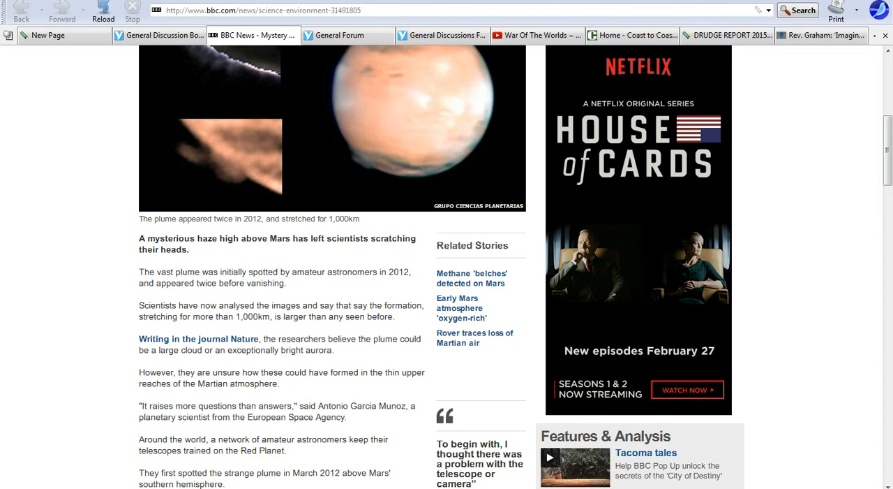
- Switch to another browser tab, leaving the Mars haze article open
left_click(146, 36)
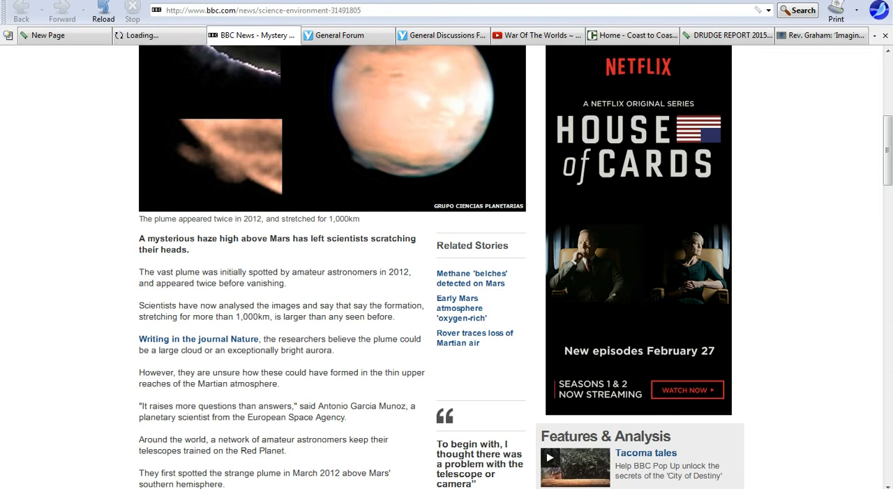